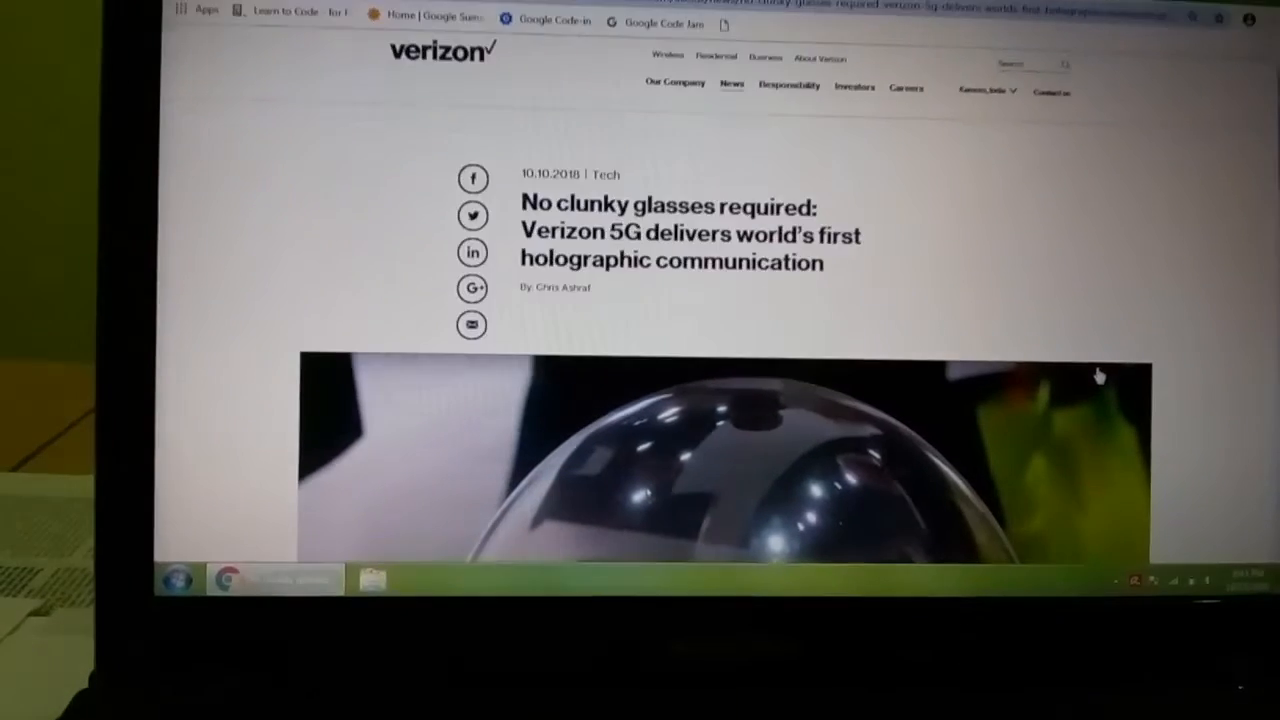
scroll("down", 3)
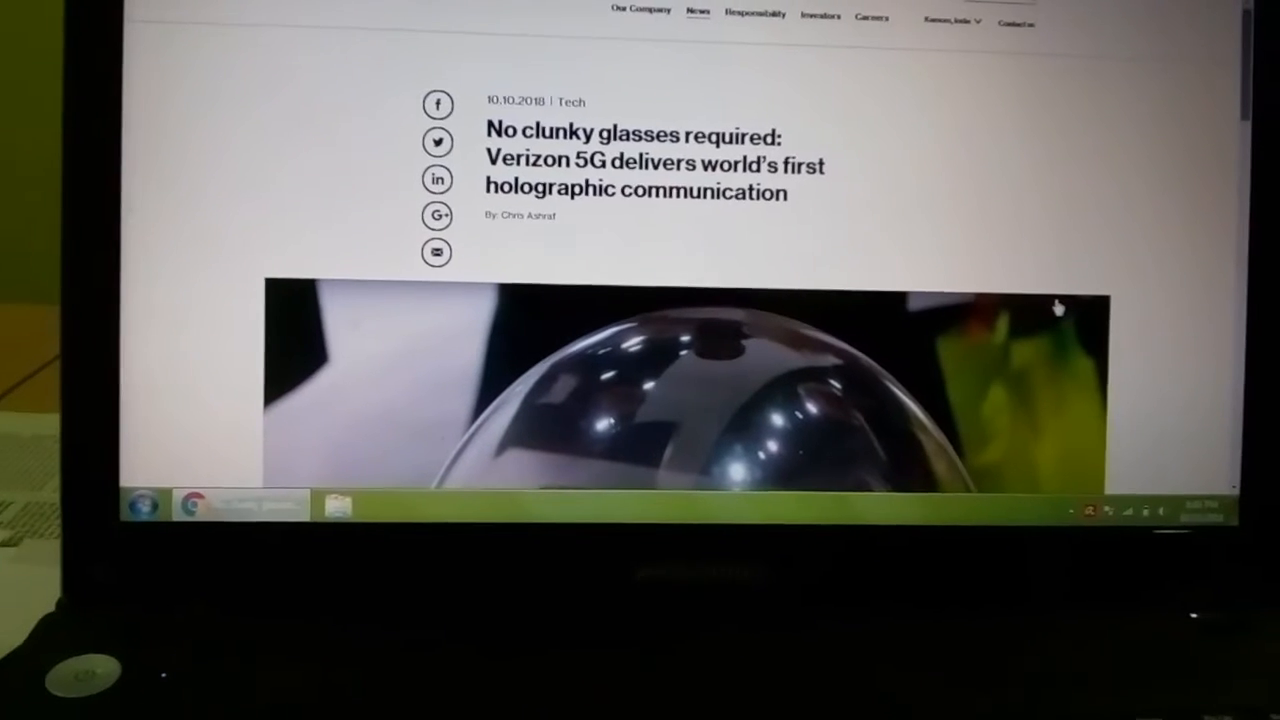
scroll("up", 3)
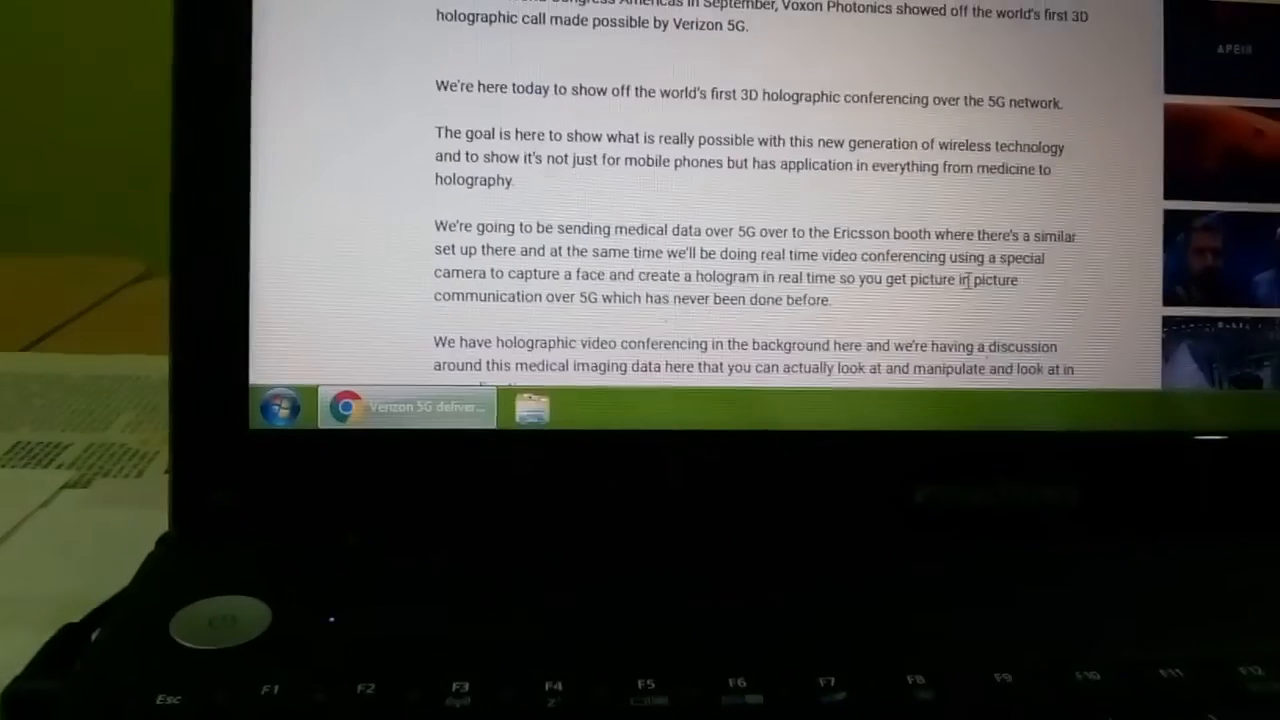
scroll("up", 3)
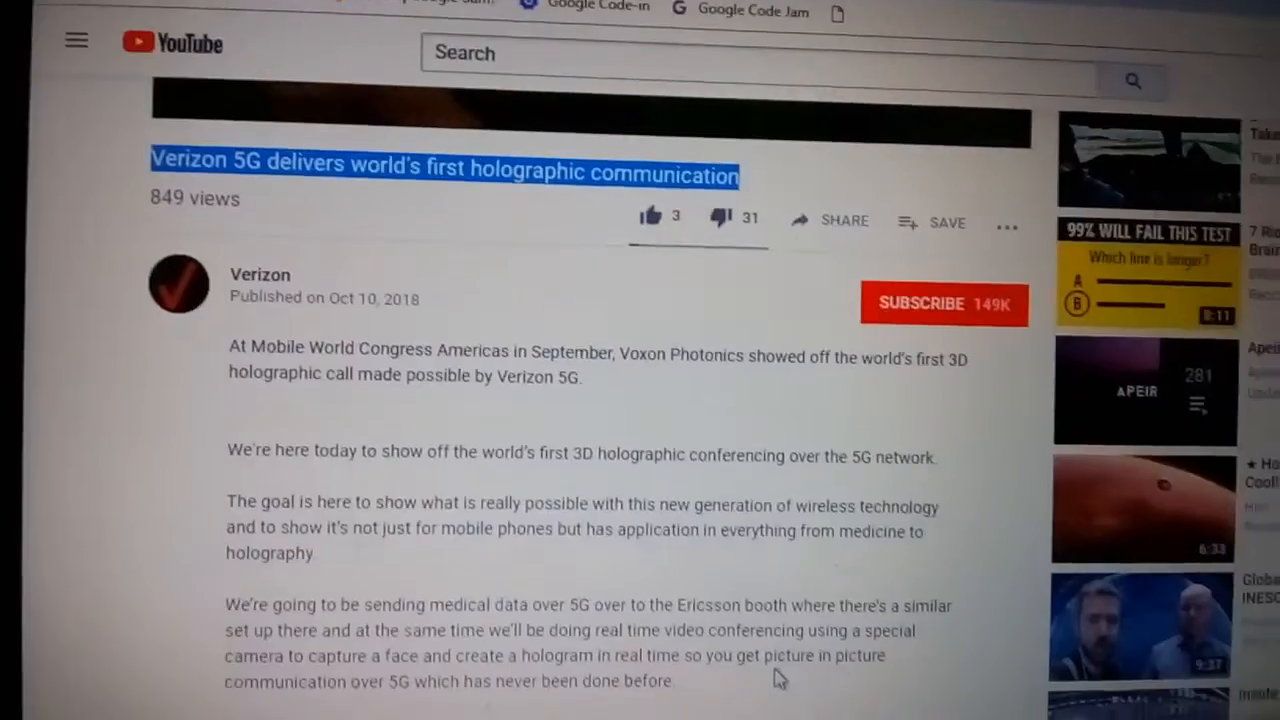